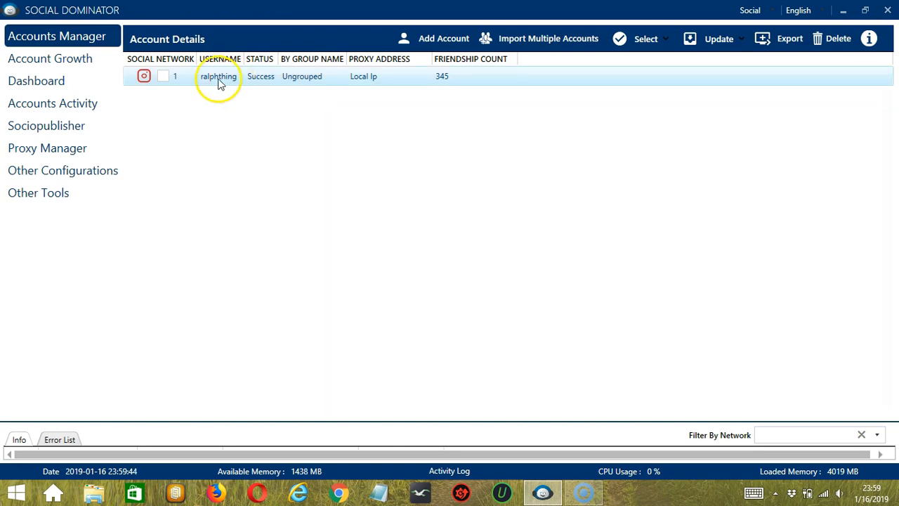
- Go to the activity tools for the account via its right-click menu
right_click(219, 76)
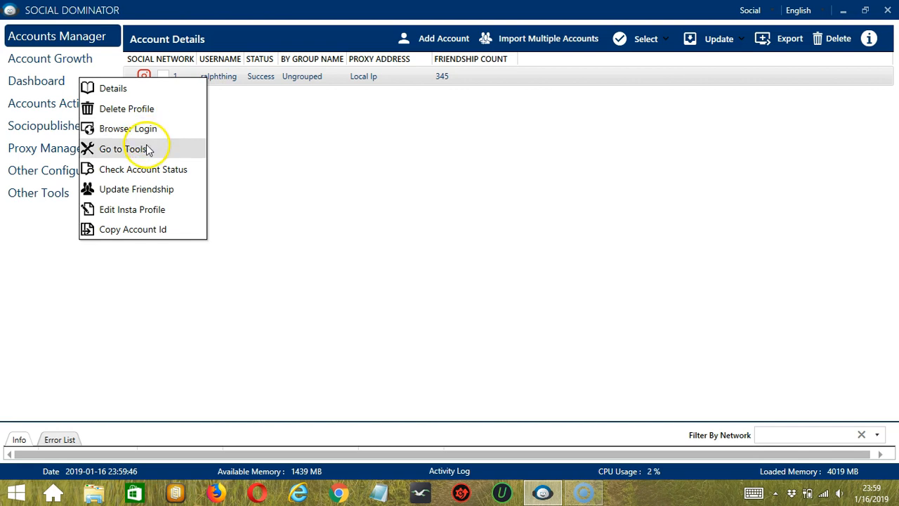
click(123, 149)
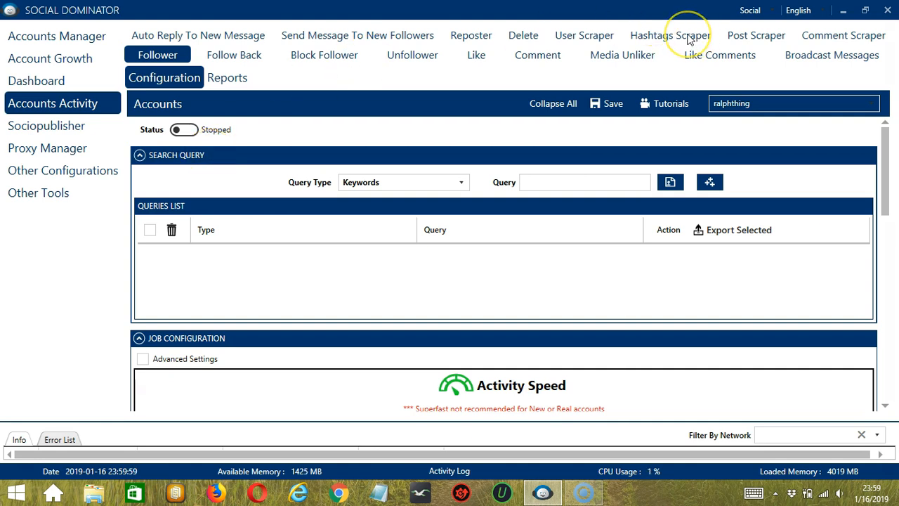
- Switch to Hashtags Scraper and enter keywords pets, cats, dogs in the Keywords box
click(669, 35)
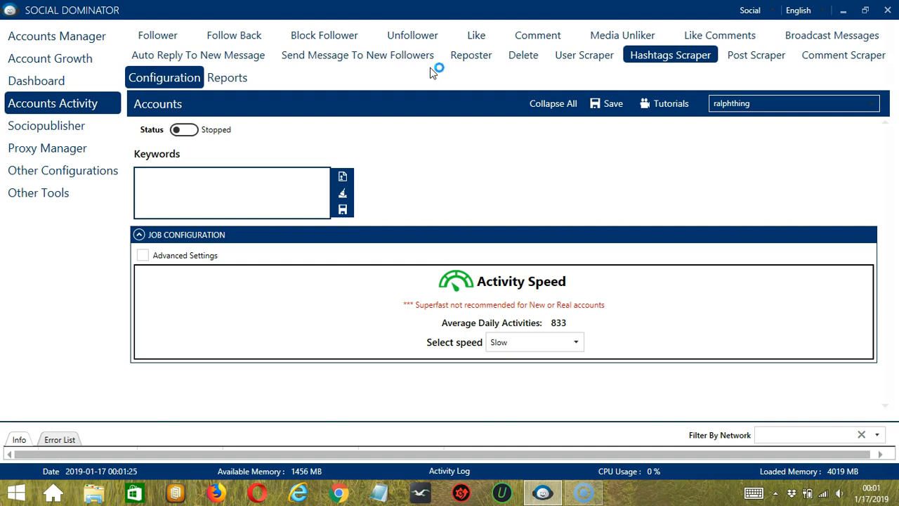
click(232, 177)
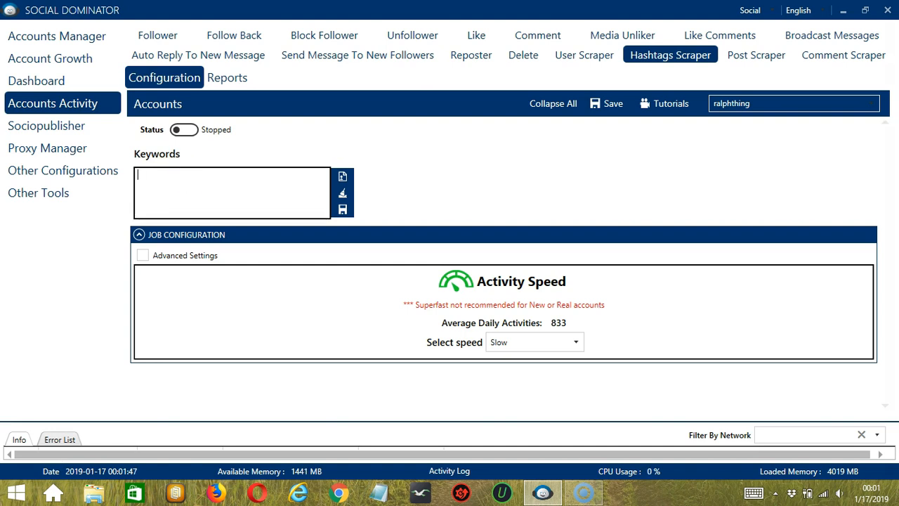
text(pets)
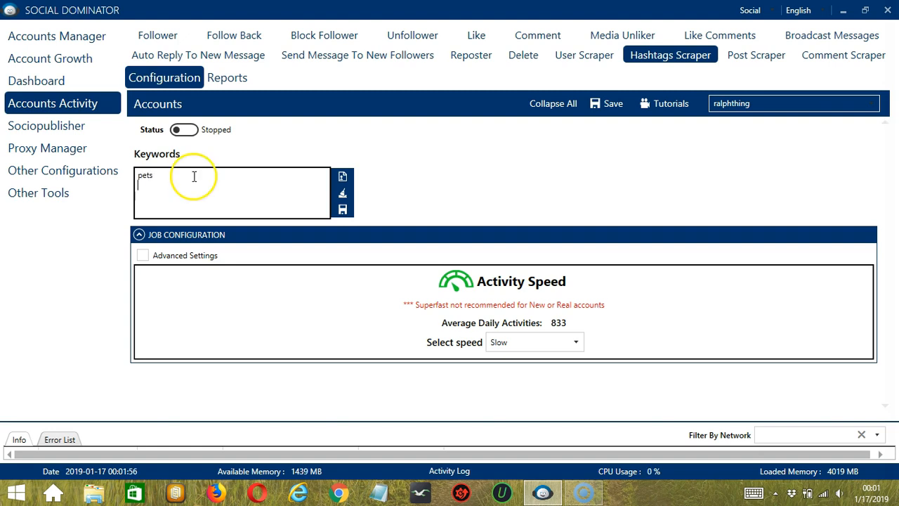
text(cats)
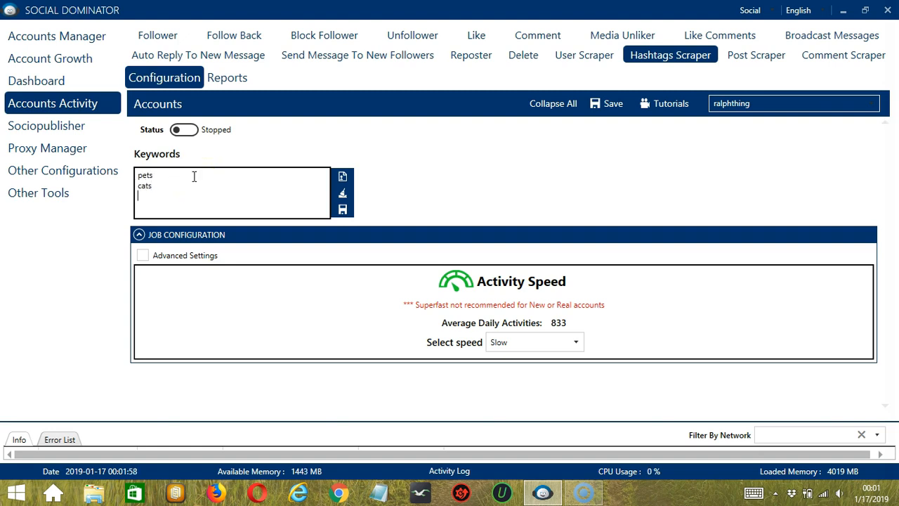
text(dogs)
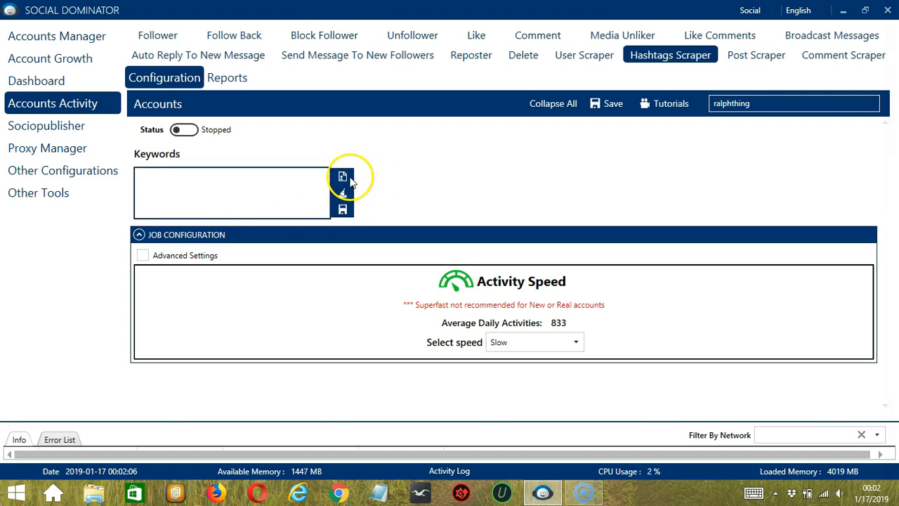
mouse_move(343, 177)
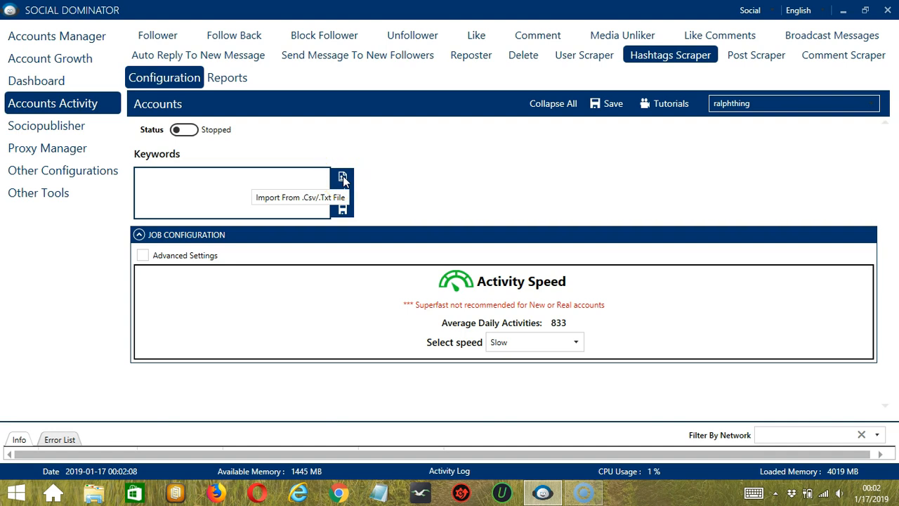
- Import the keywords pets, cats and dogs from pets.txt on the Desktop
click(342, 177)
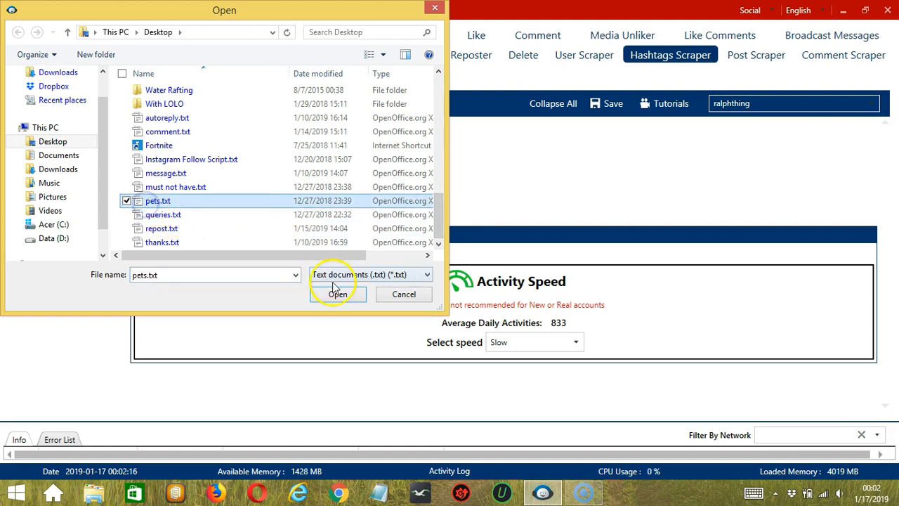
click(338, 293)
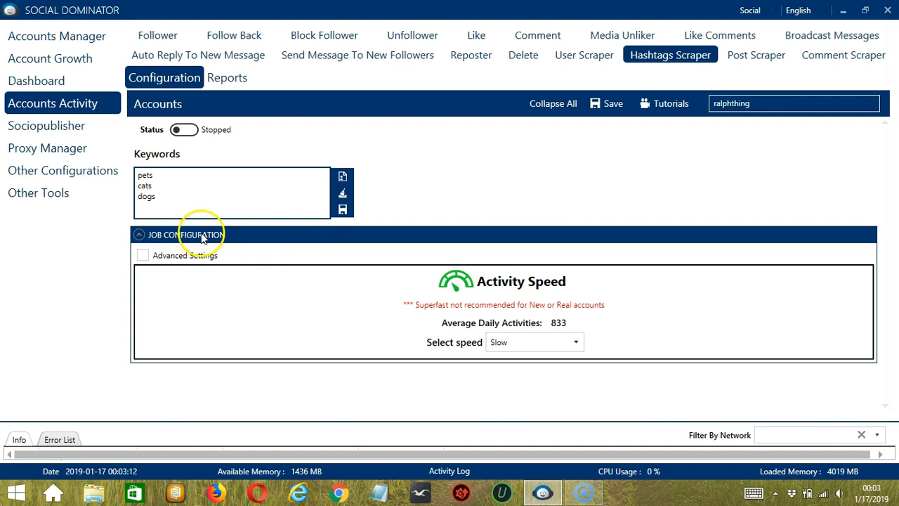
mouse_move(217, 245)
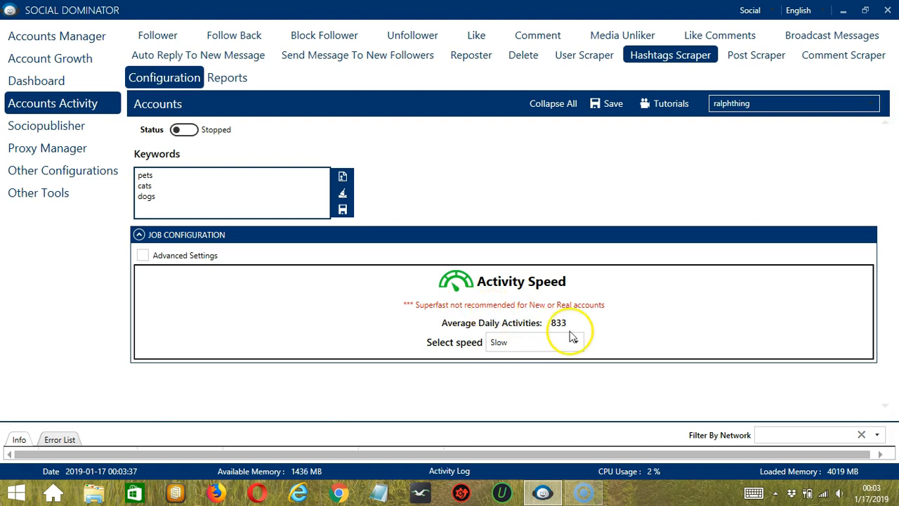
- Set the scraper's activity speed to Superfast (16666 average daily activities)
click(534, 343)
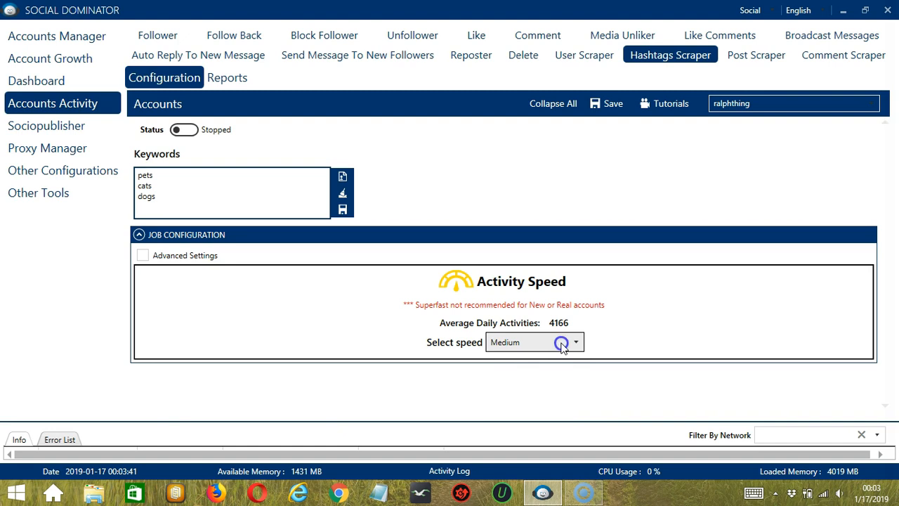
click(523, 343)
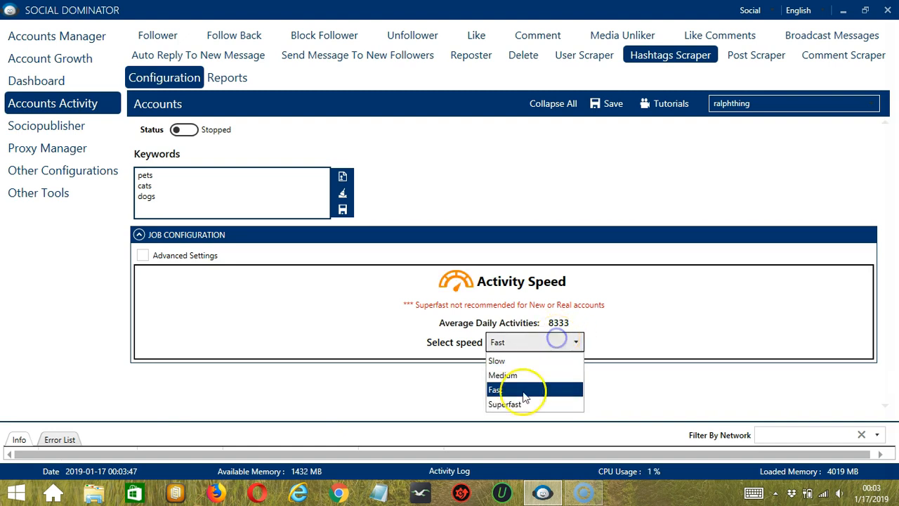
click(504, 405)
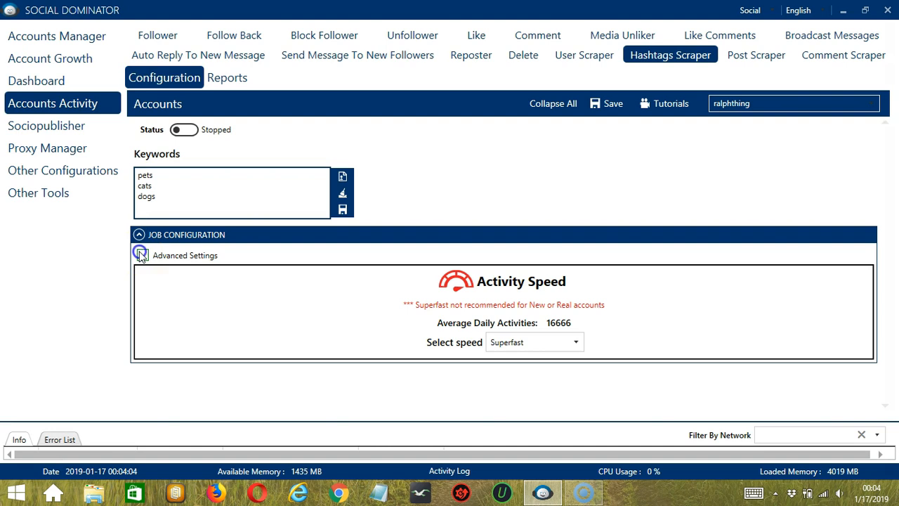
- Enable Advanced Settings and tick the Increase Each Day With option
click(142, 256)
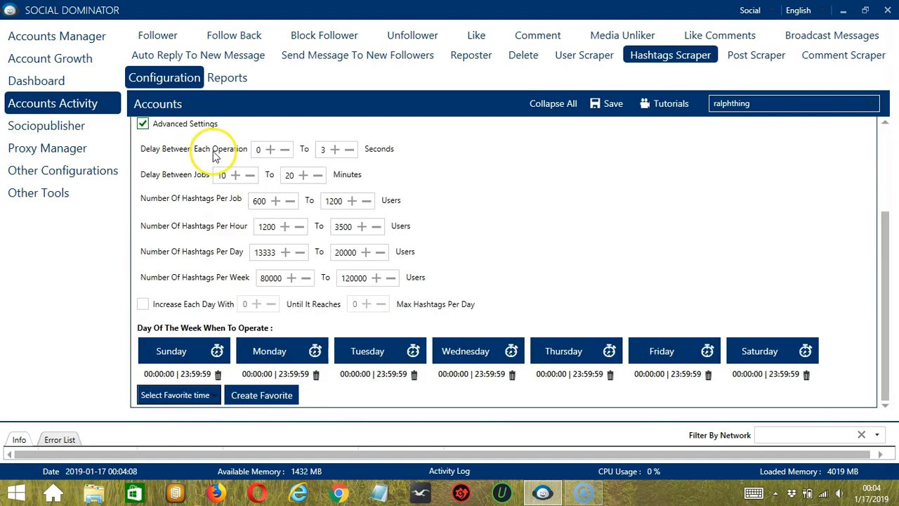
mouse_move(185, 173)
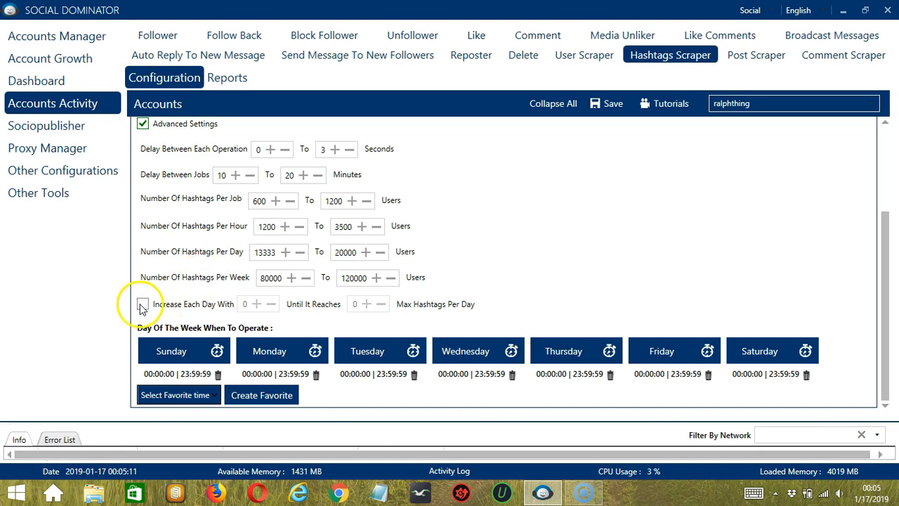
click(143, 303)
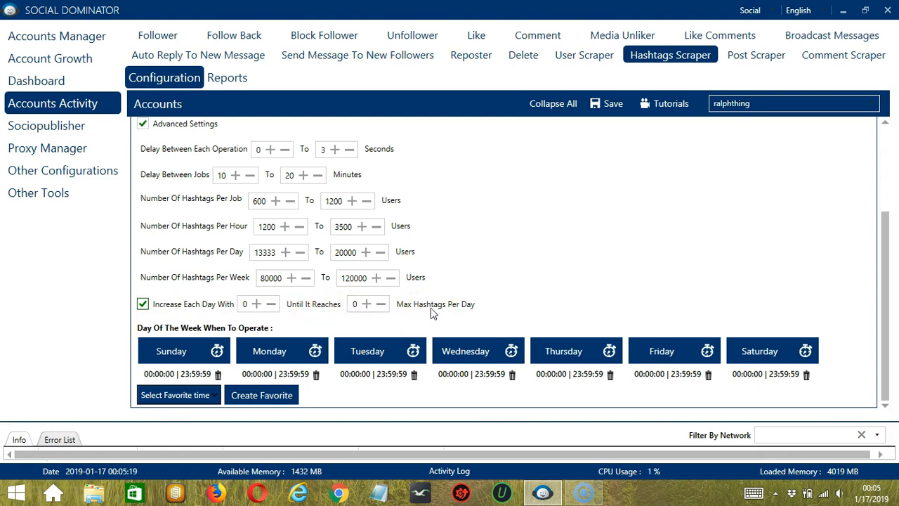
mouse_move(462, 311)
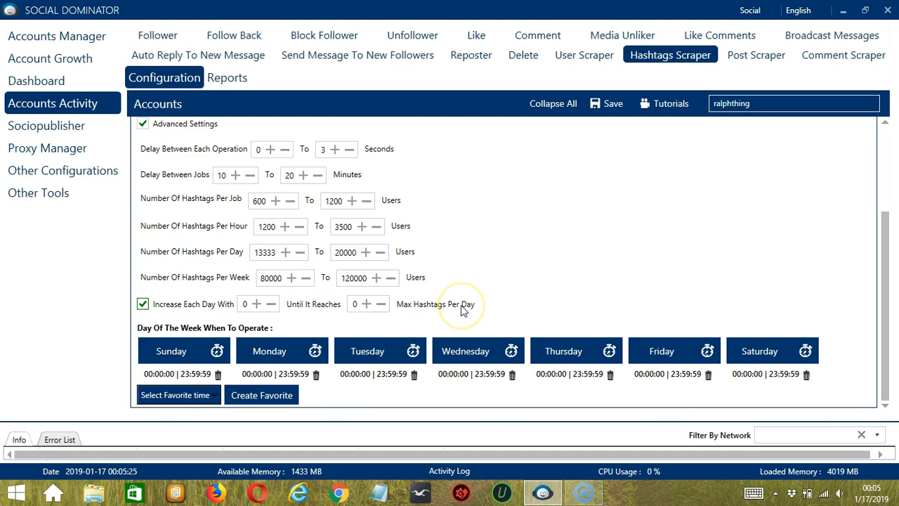
mouse_move(404, 322)
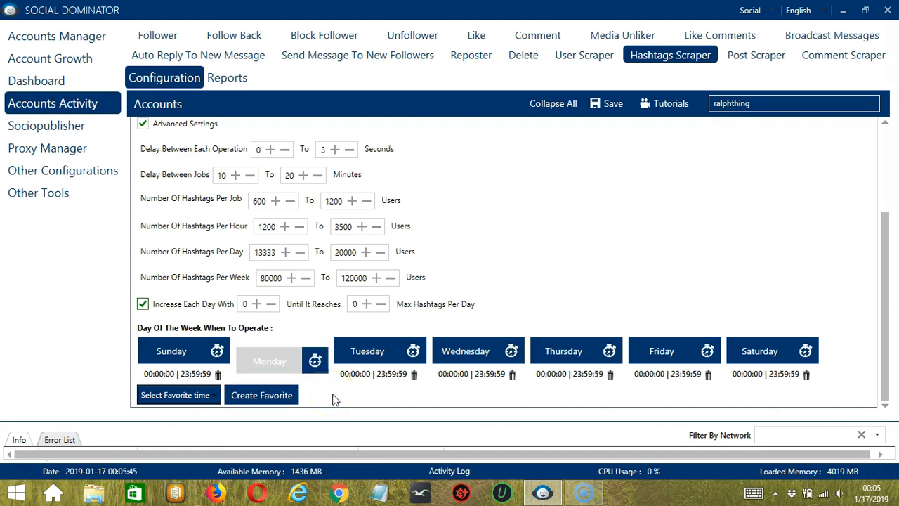
- Give Monday two intervals: 00:00:00–01:59:59 and 02:00:00–23:59:59
click(270, 352)
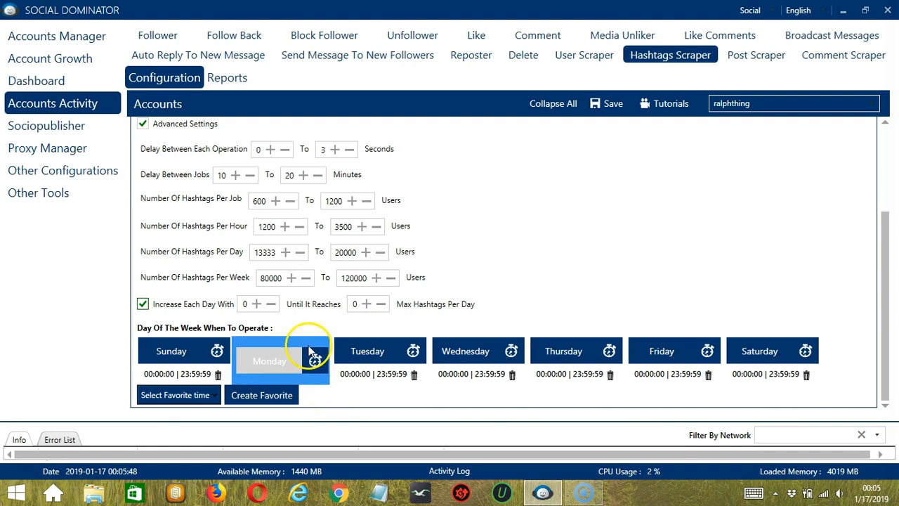
click(315, 360)
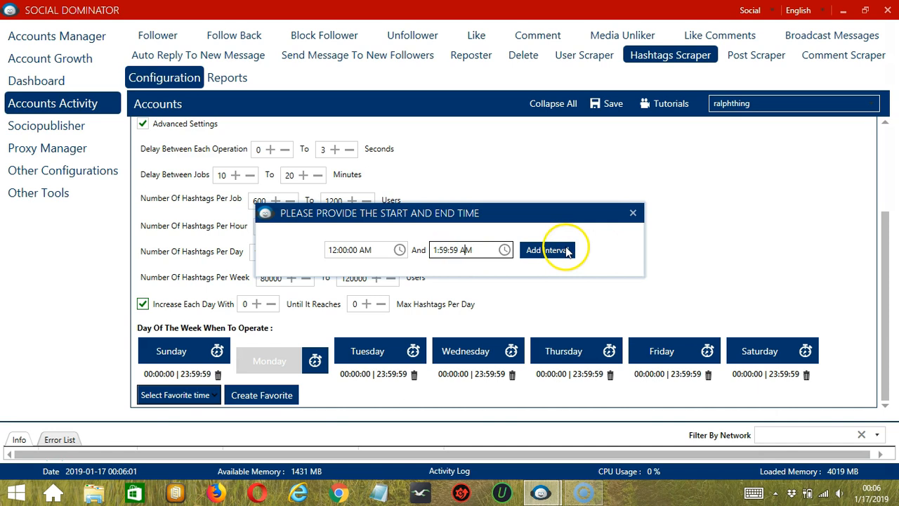
click(545, 250)
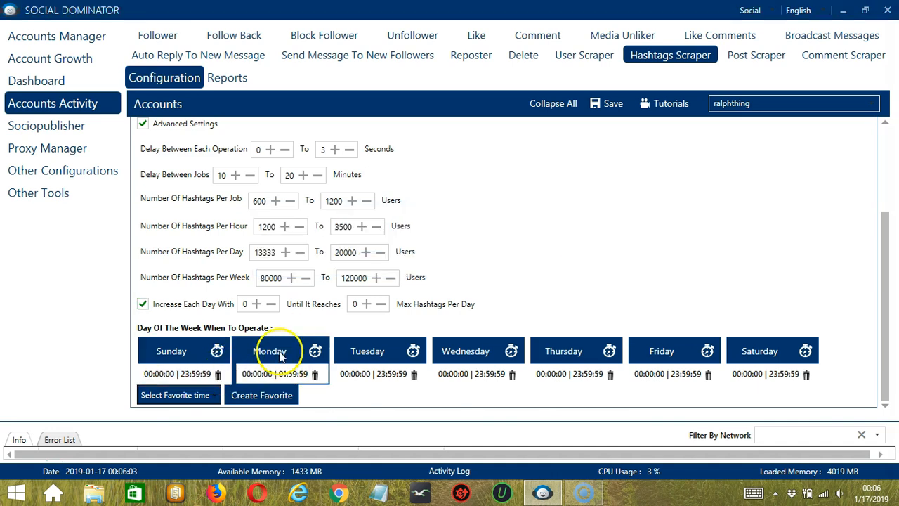
click(315, 351)
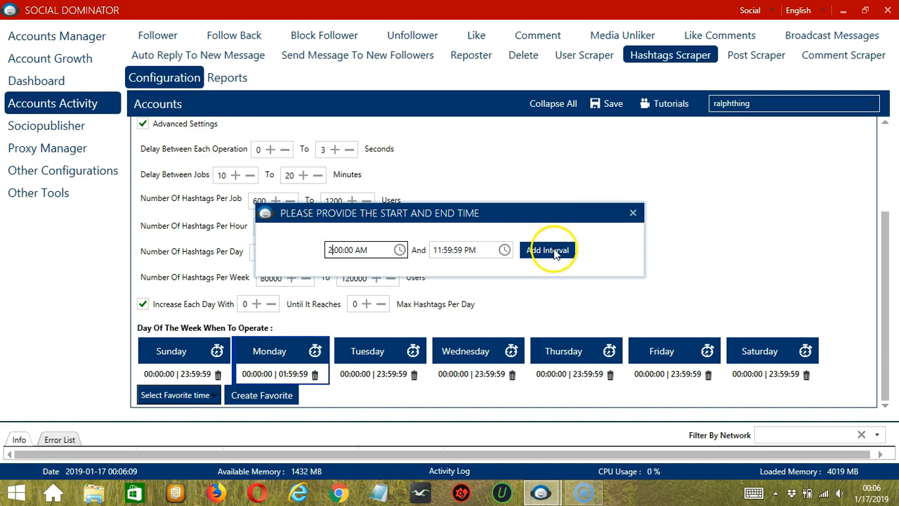
click(548, 250)
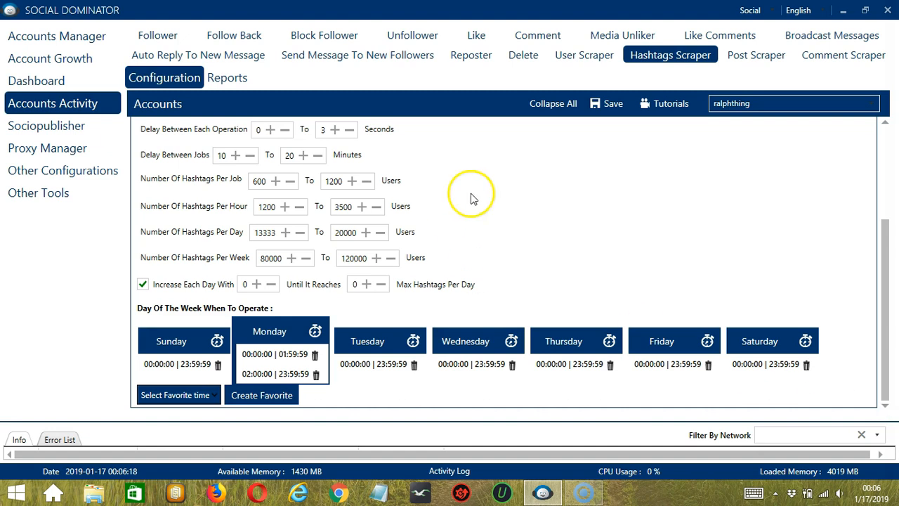
- Save the schedule as a favourite time named 'Hashtag' and check the favourites list
click(262, 395)
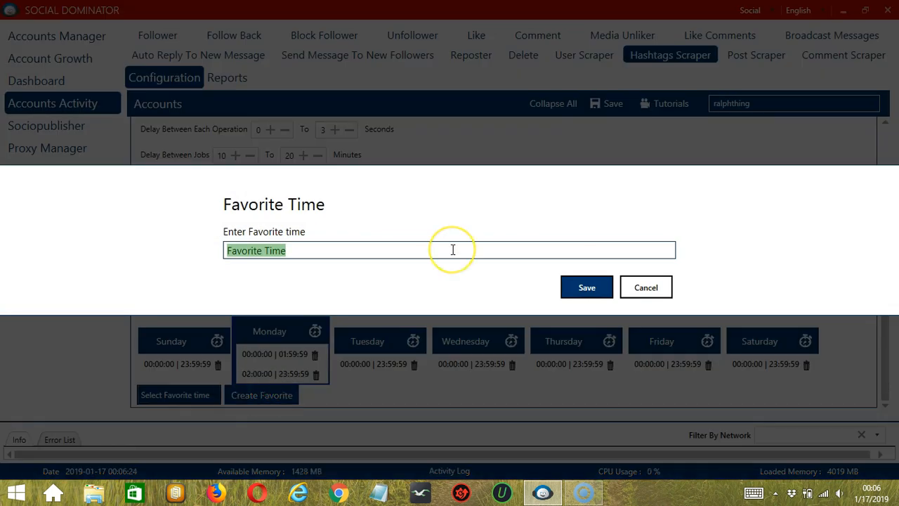
text(Hashtag)
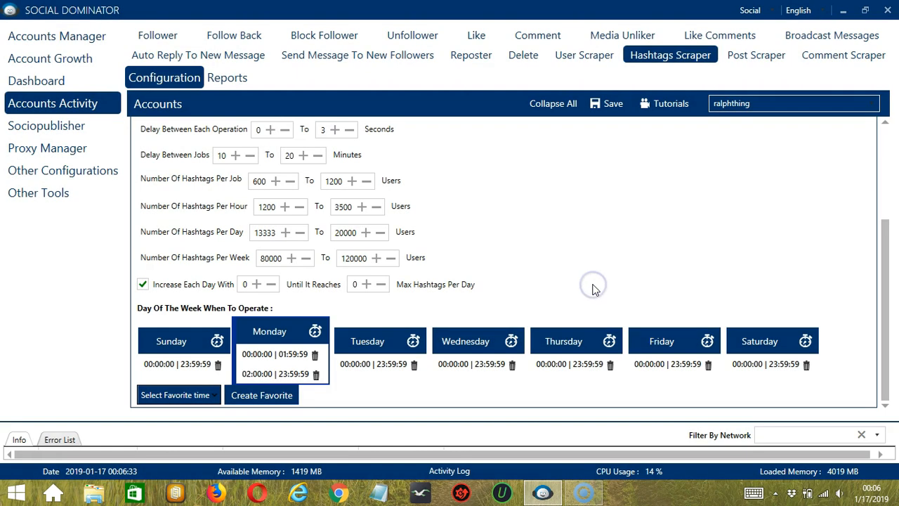
click(174, 395)
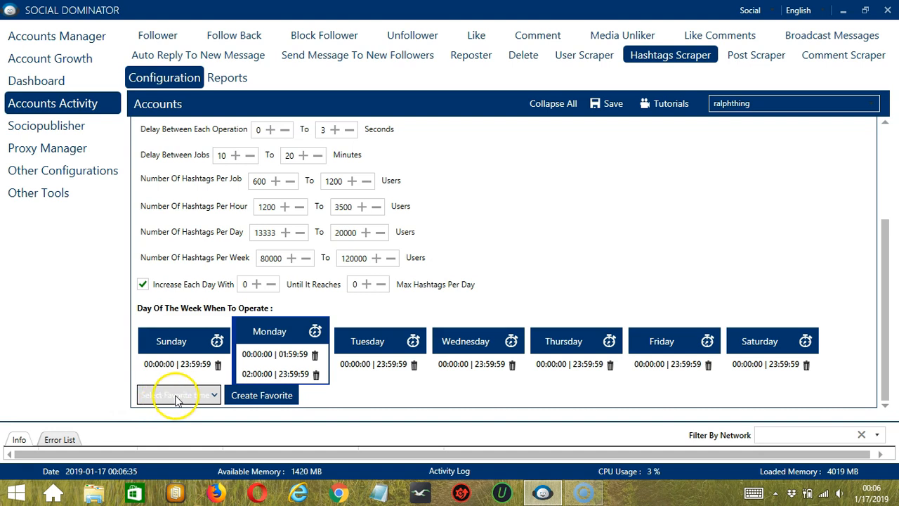
click(177, 394)
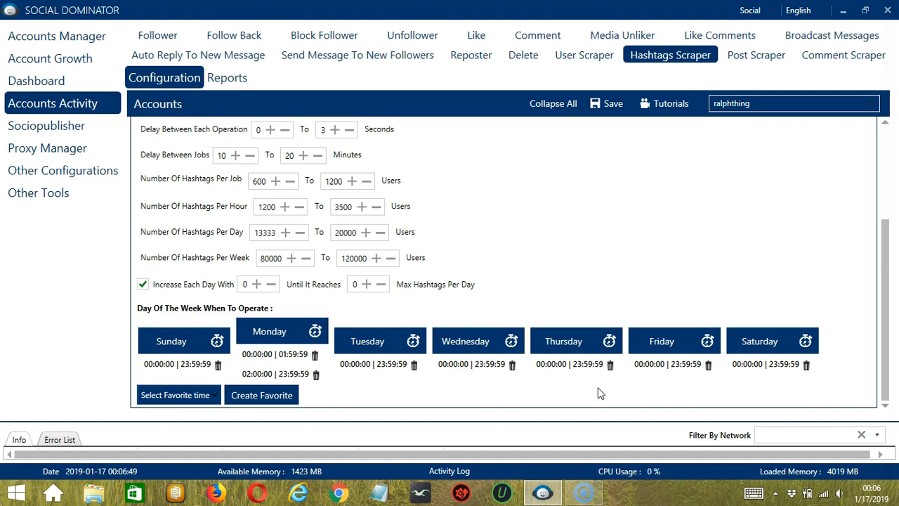
mouse_move(885, 132)
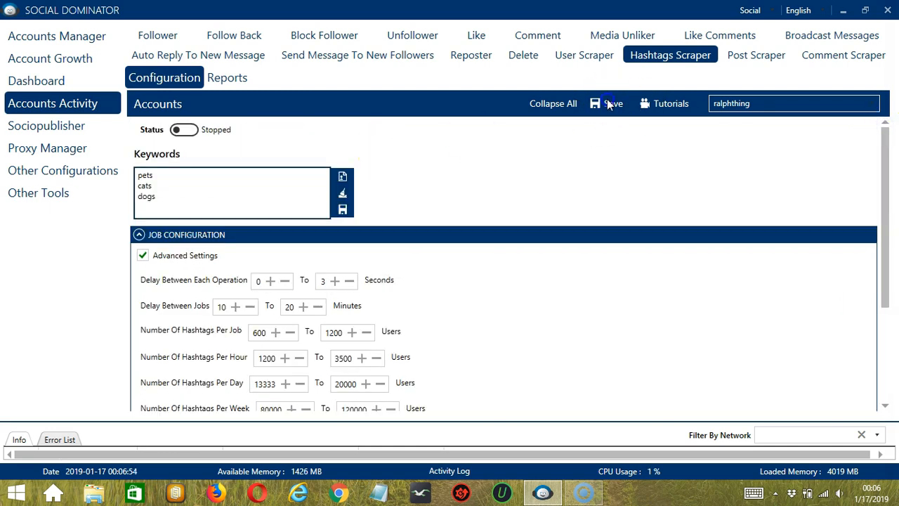
- Save the hashtag scraper configuration and confirm the Success dialog
click(608, 104)
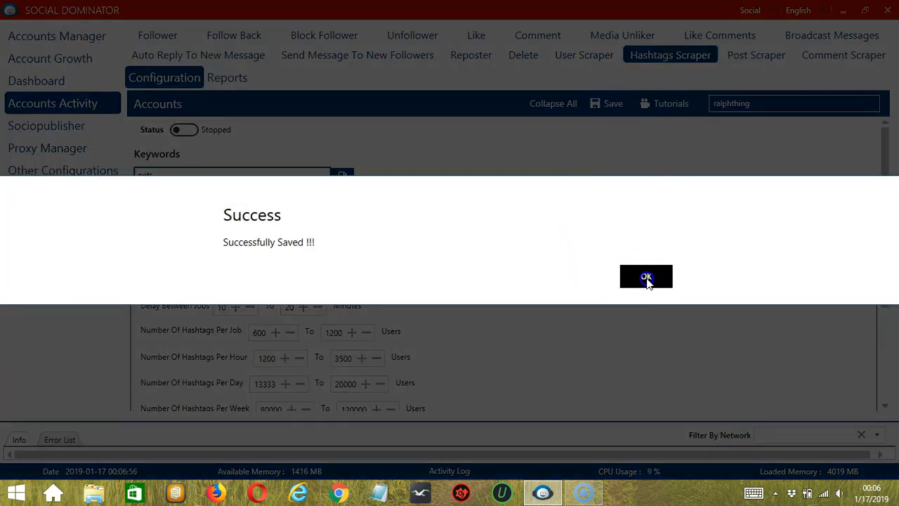
click(647, 275)
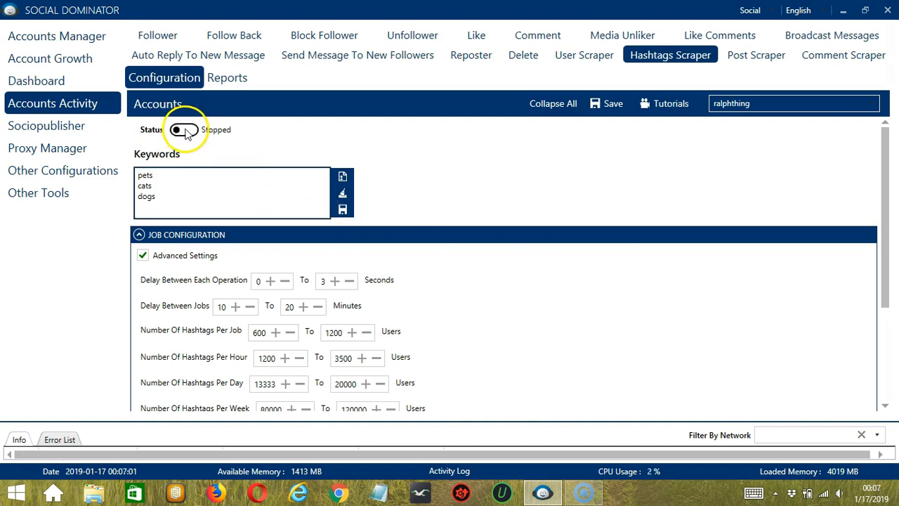
- Switch the hashtag scraper status from Stopped to Active
click(184, 129)
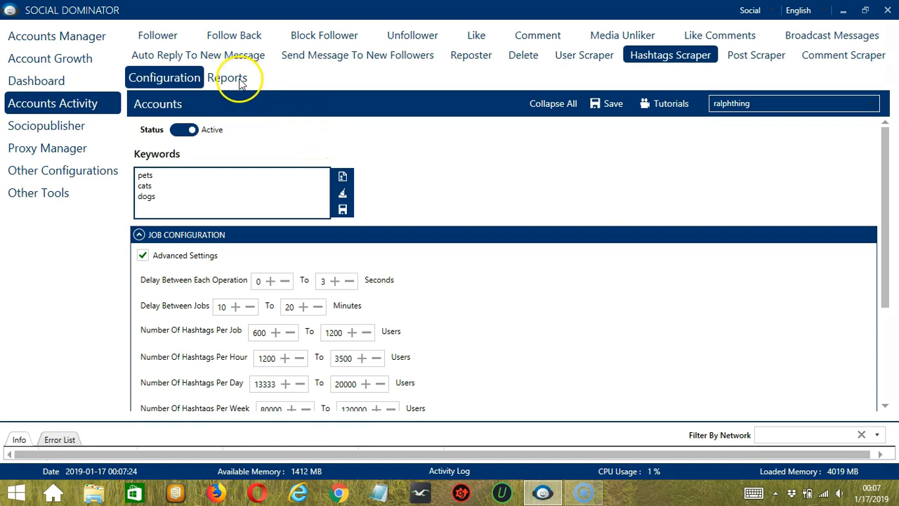
mouse_move(497, 167)
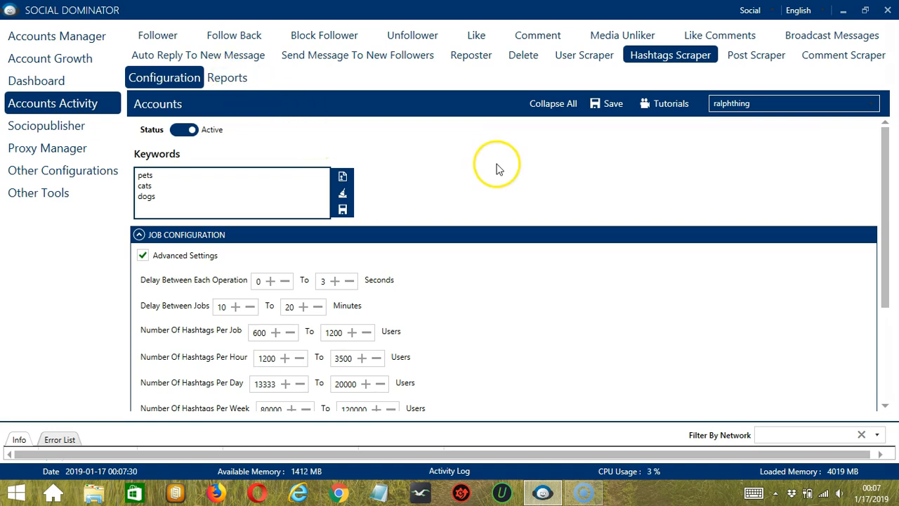
mouse_move(517, 199)
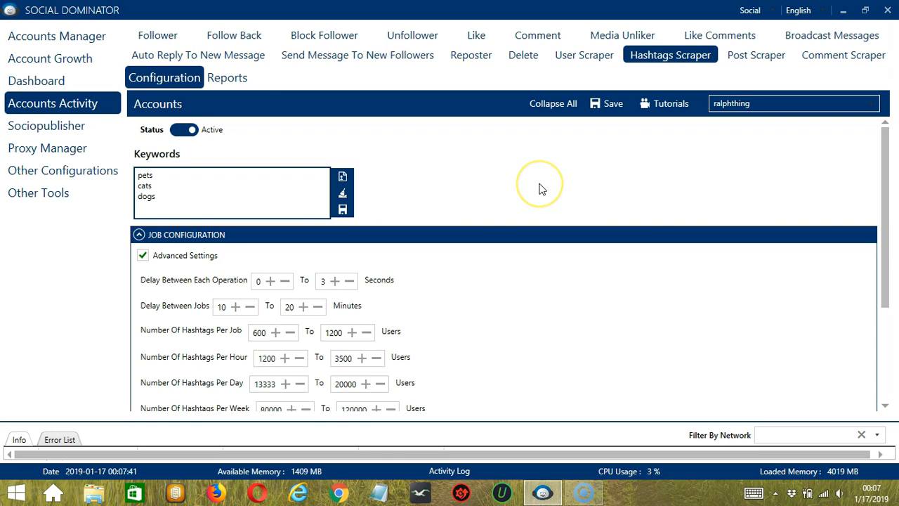
mouse_move(542, 188)
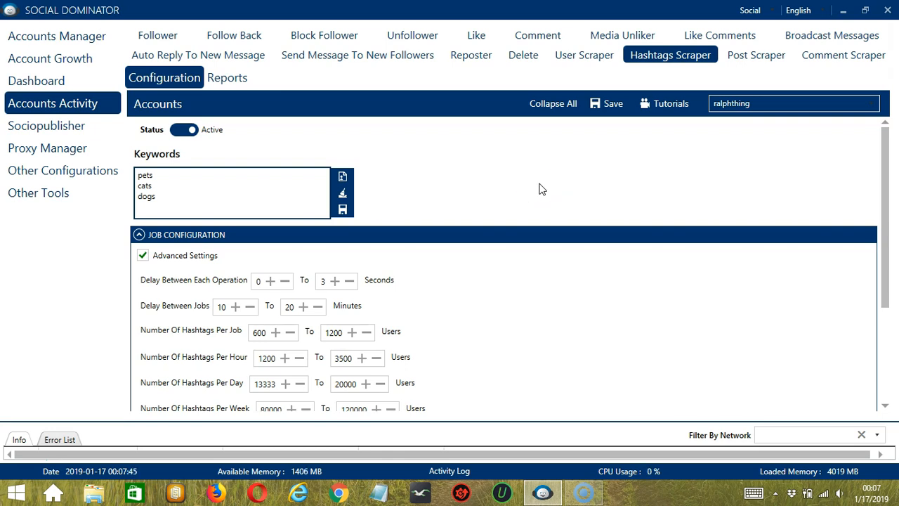
mouse_move(748, 21)
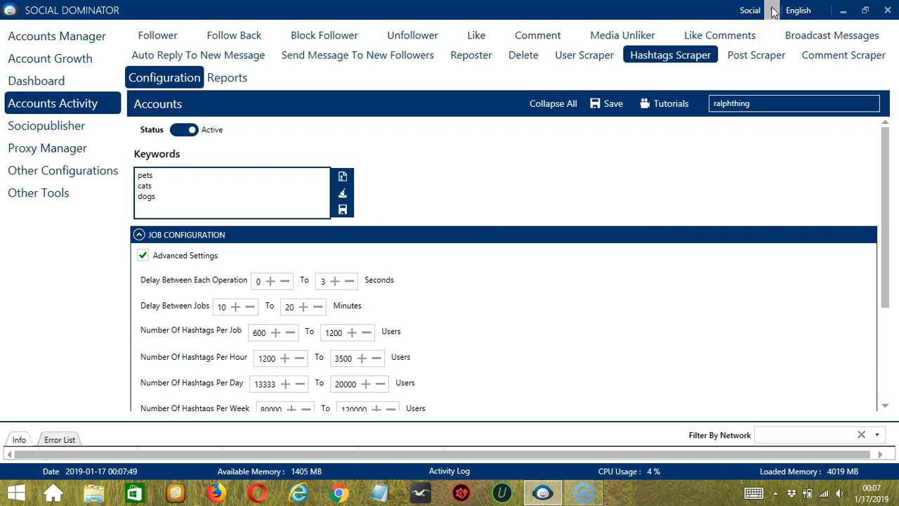
- Switch the social network to Instagram and go to the Instascrape campaign form
click(750, 10)
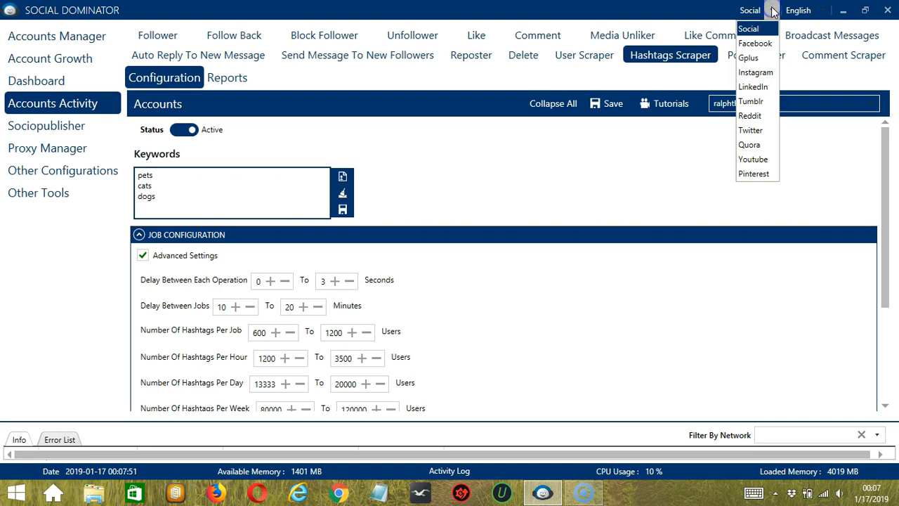
click(756, 73)
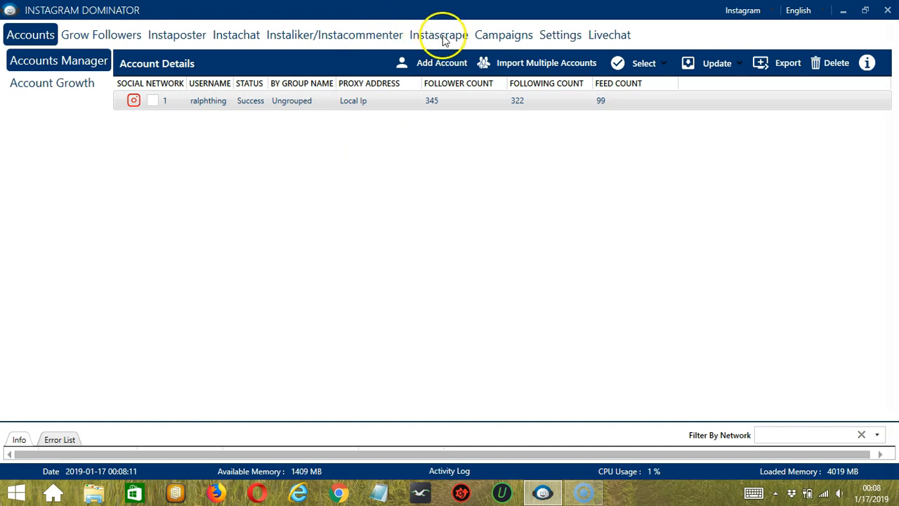
click(438, 34)
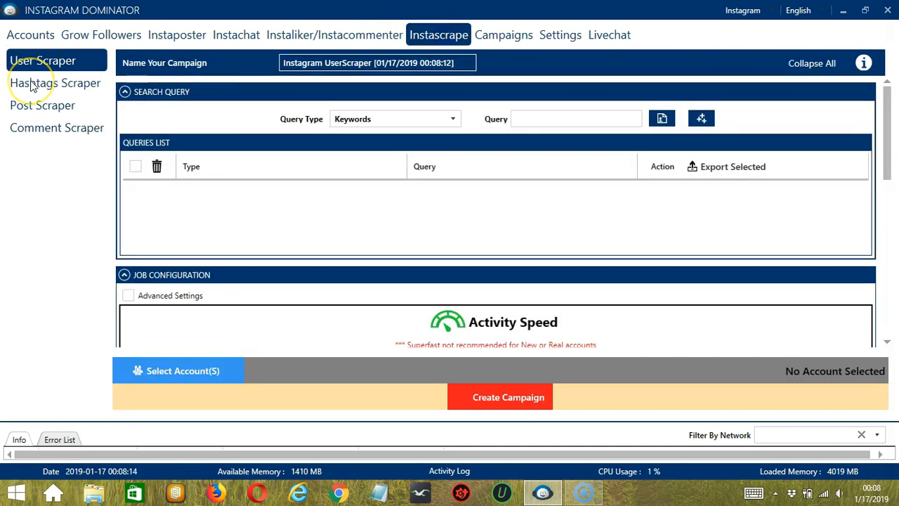
mouse_move(62, 84)
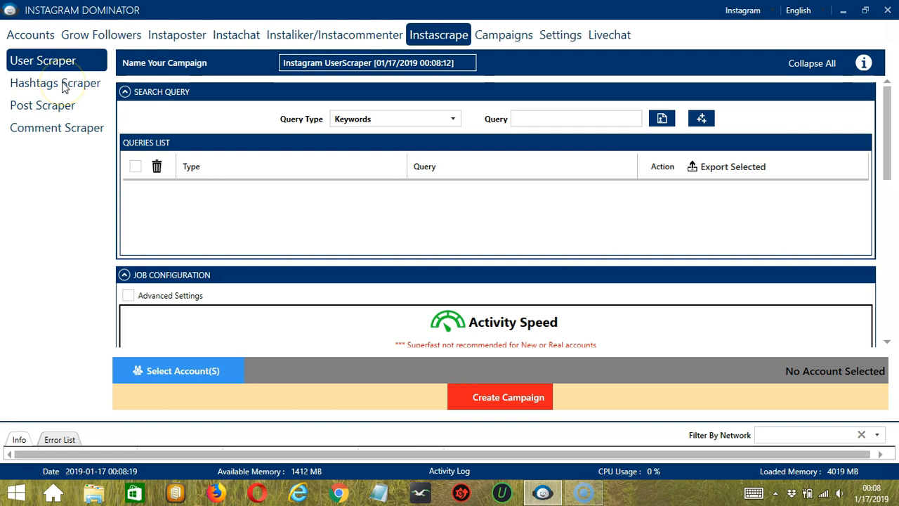
- Start an Instagram Hashtags Scraper campaign with keywords pets, dogs and cats on separate lines
click(55, 83)
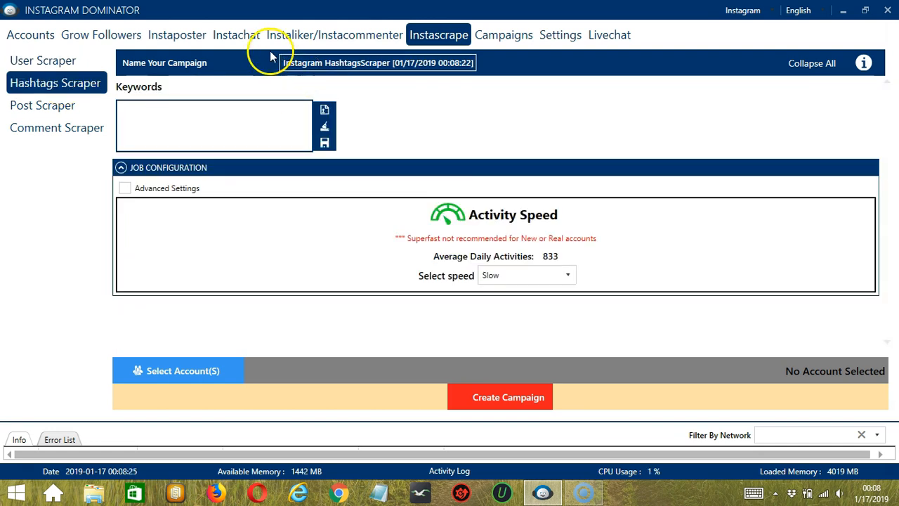
click(365, 62)
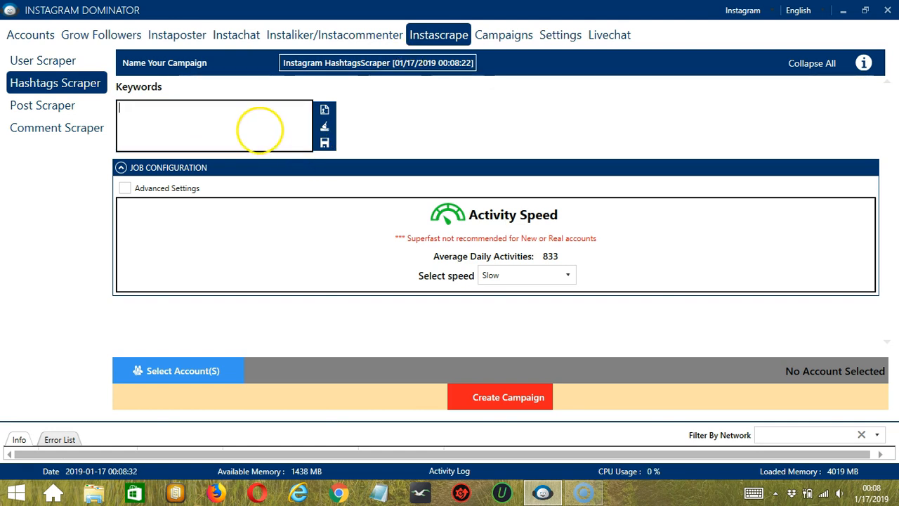
text(pets)
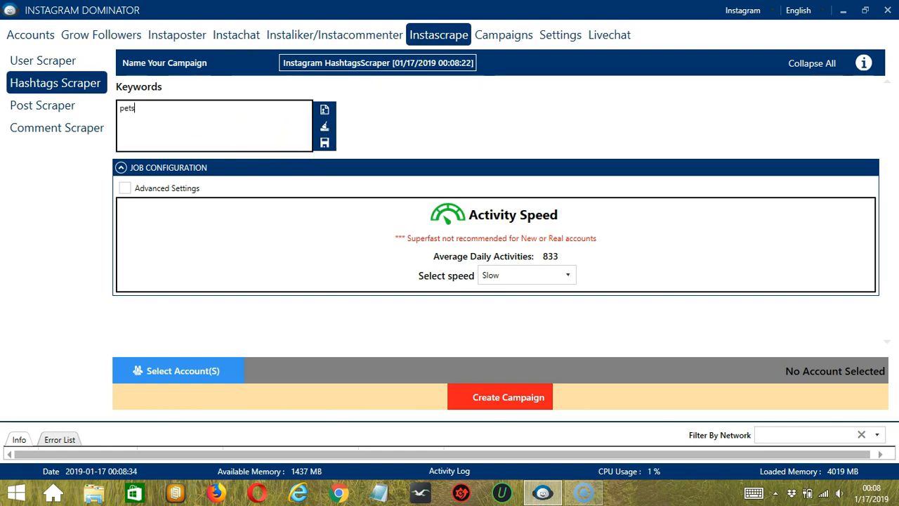
text(dogs)
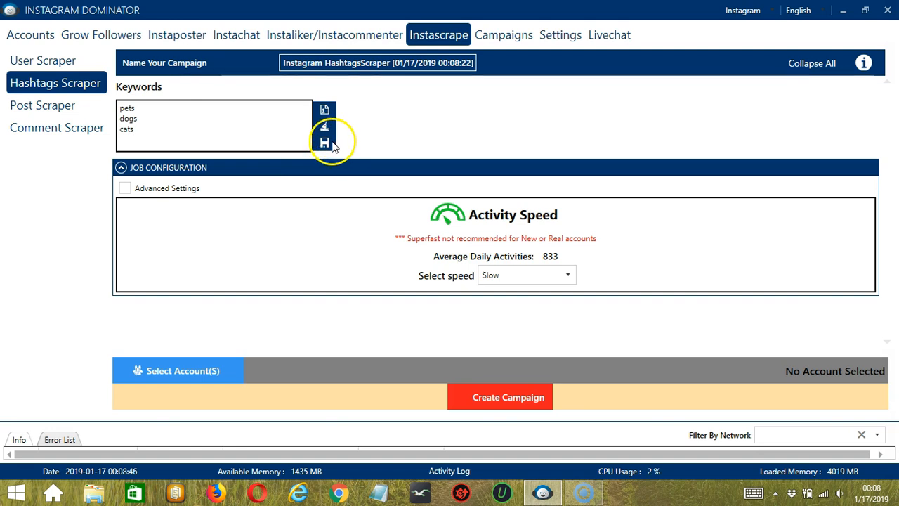
mouse_move(410, 225)
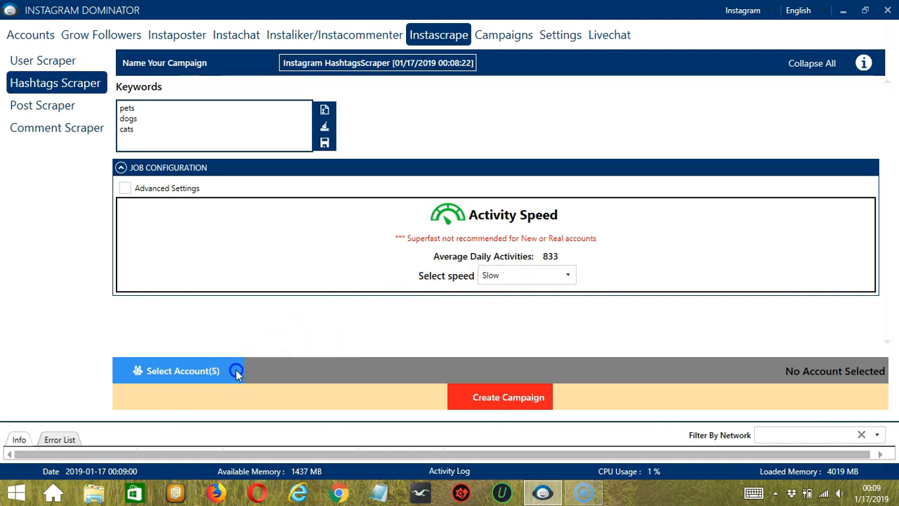
- Select the ralphthing account to run the hashtag scraping campaign
click(182, 371)
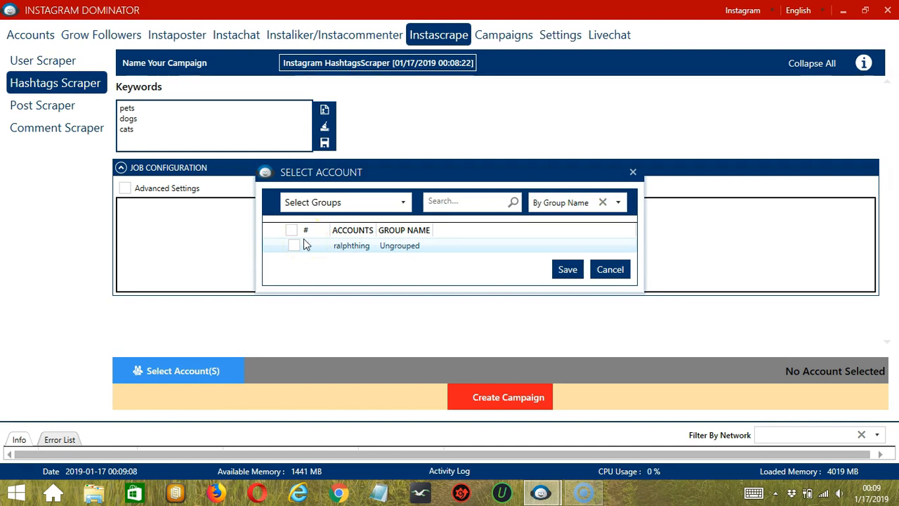
click(294, 244)
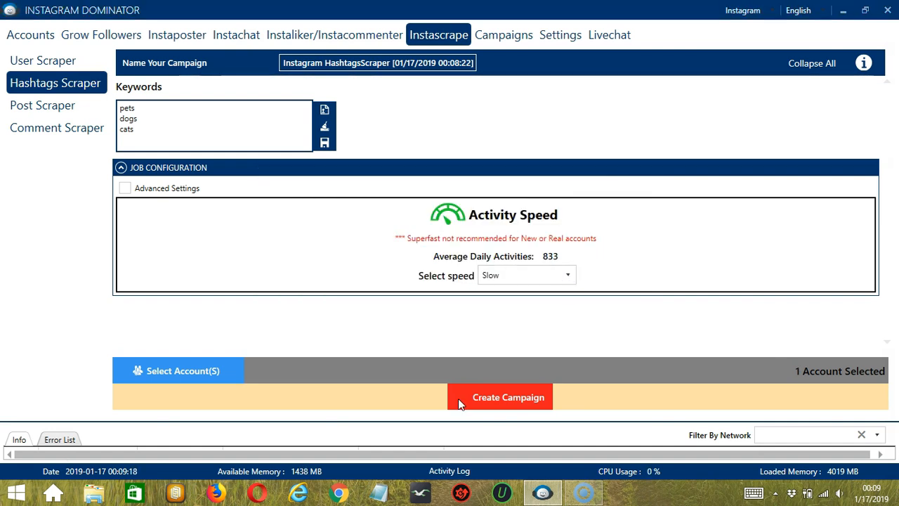
- Create the campaign, confirming the override of the account's existing hashtag scraper settings
click(501, 396)
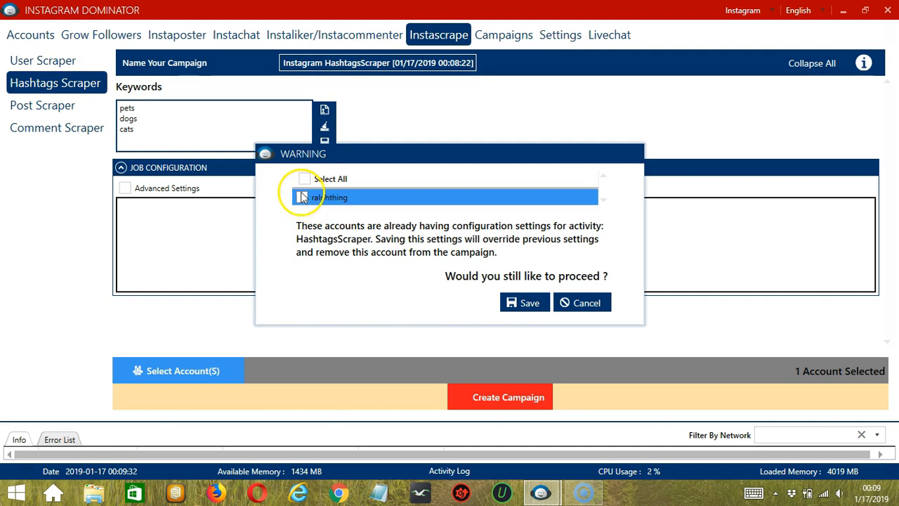
click(525, 303)
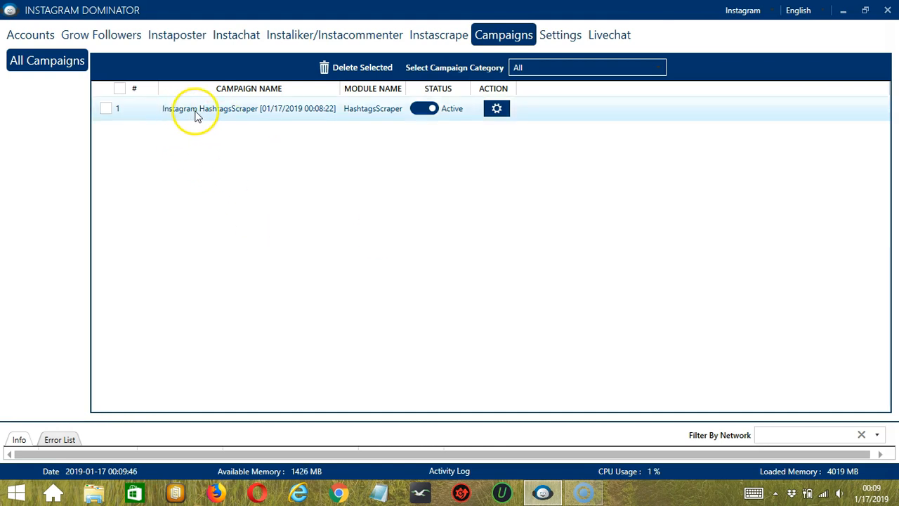
mouse_move(242, 115)
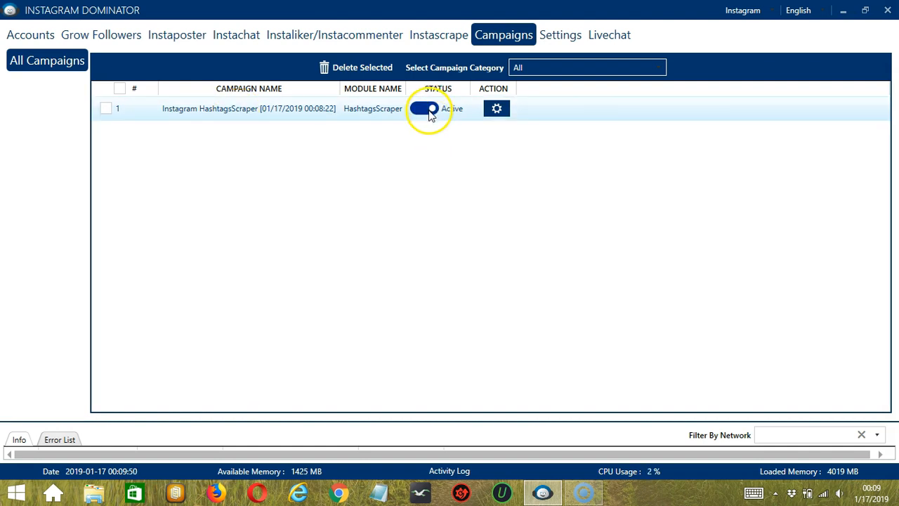
- Pause the Instagram HashtagsScraper campaign in the Campaigns list and view its action menu
click(424, 108)
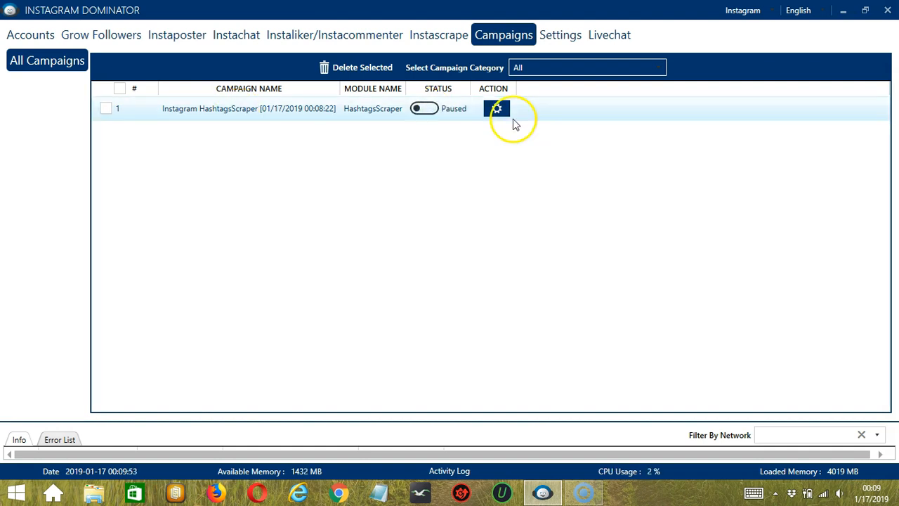
click(498, 108)
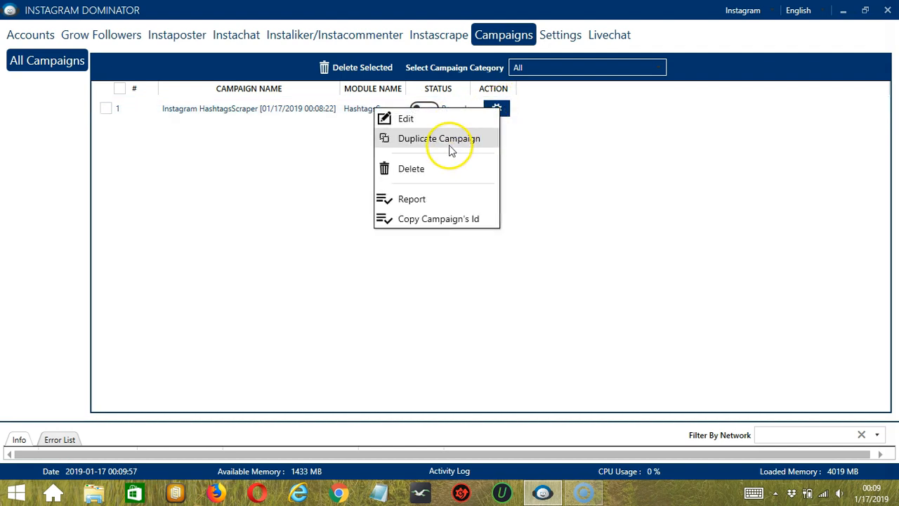
mouse_move(430, 176)
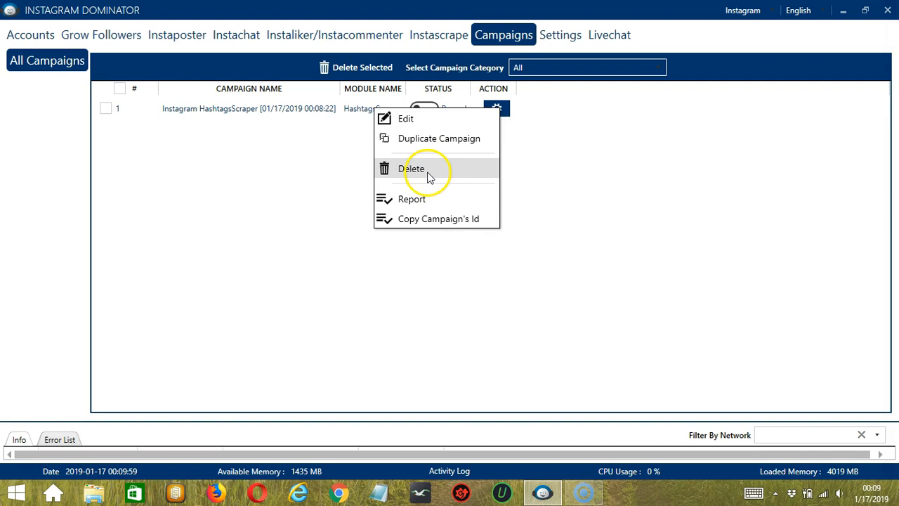
mouse_move(443, 199)
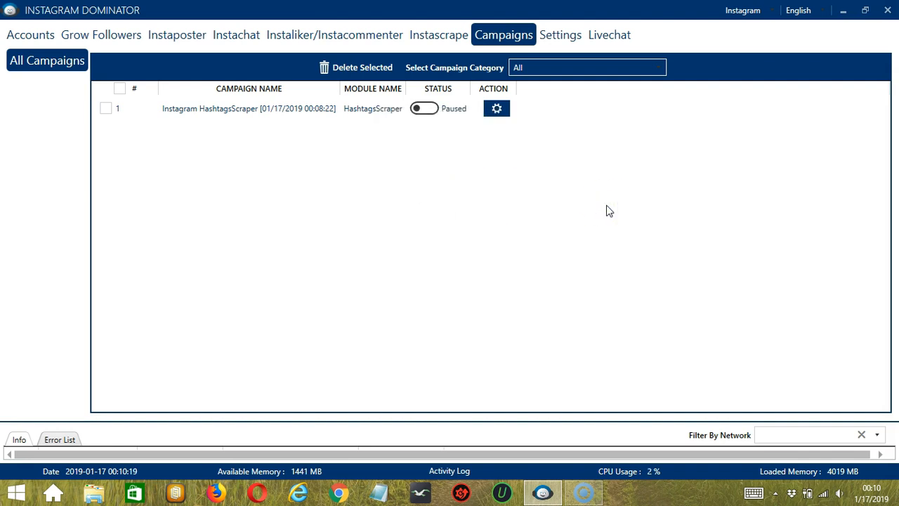
mouse_move(573, 169)
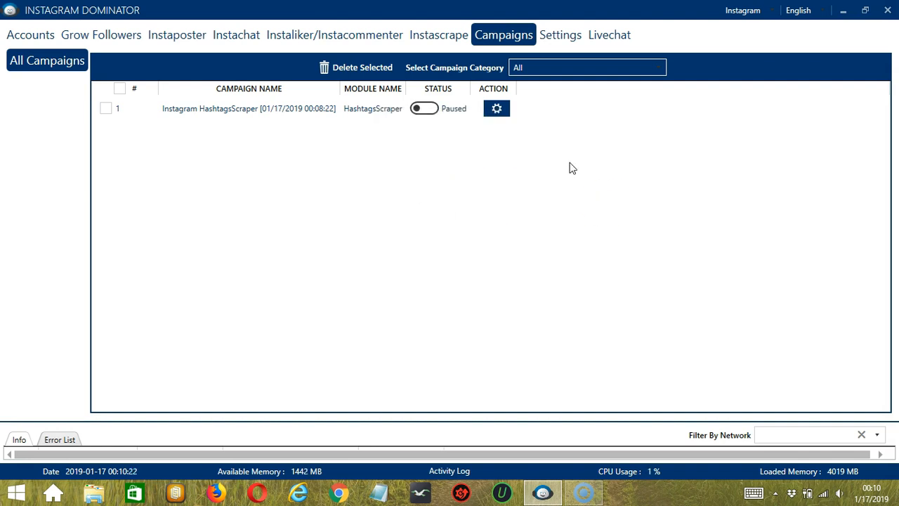